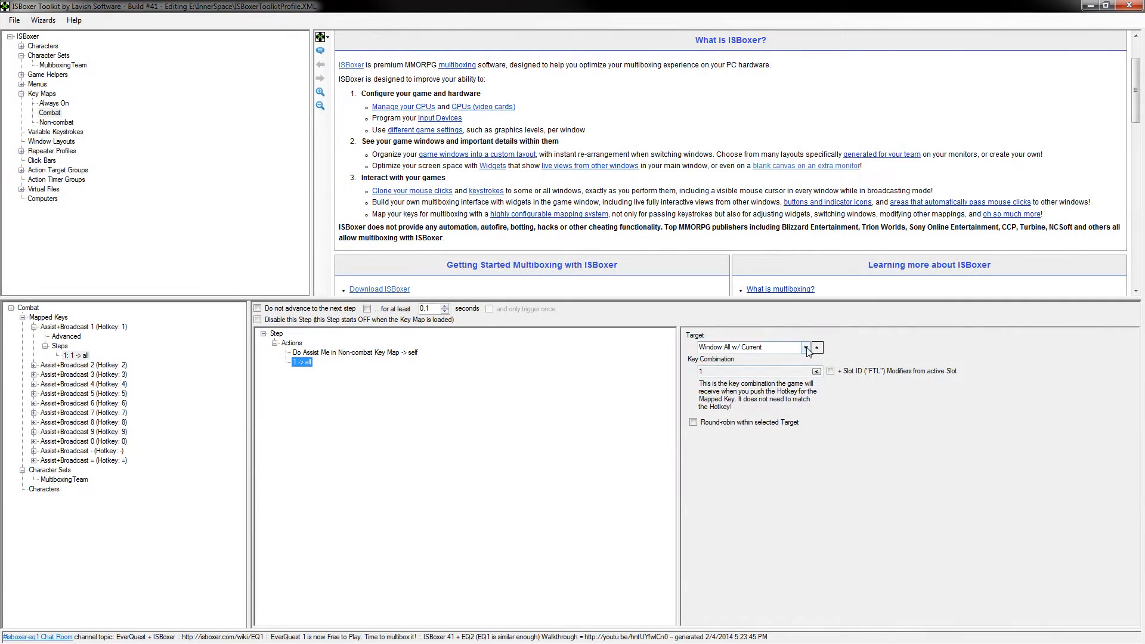
Right-click Action Target Groups in the tree to add a new group named DPS.
click(806, 347)
text(DPS)
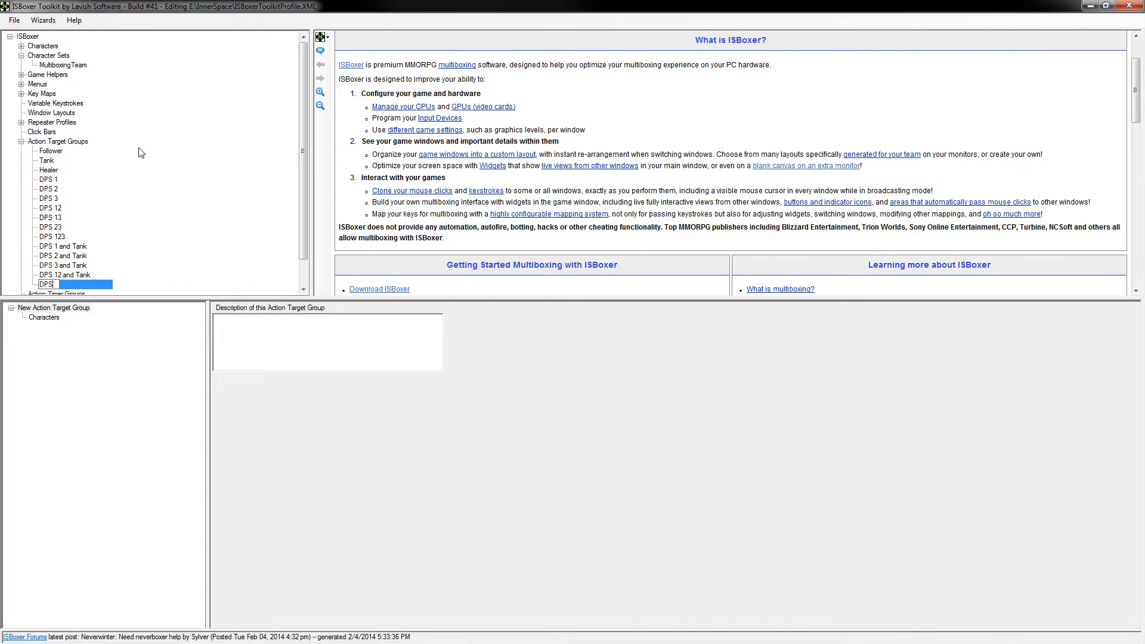
right_click(59, 131)
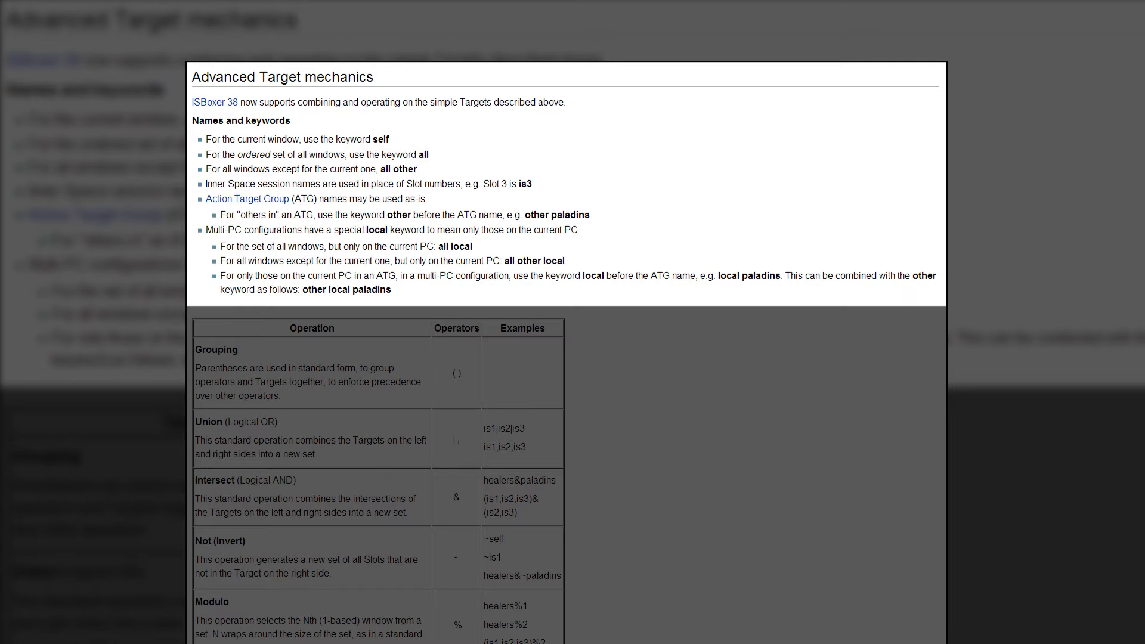
Scroll the Advanced Target mechanics page down to the grouping, union, intersect, not, modulo and select table.
scroll(down, 3)
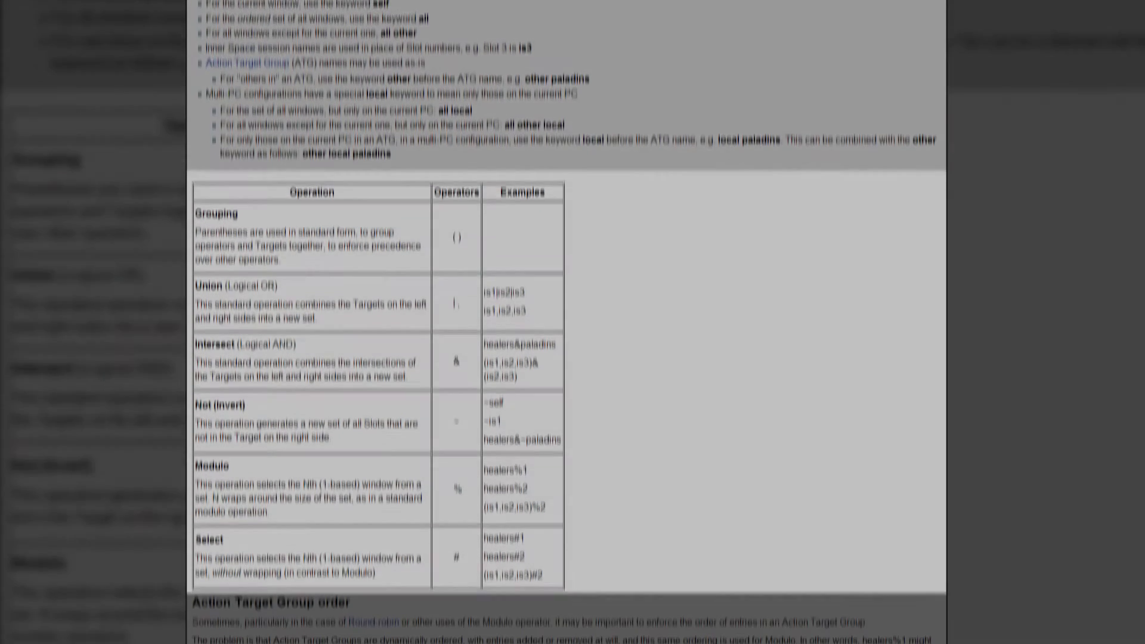